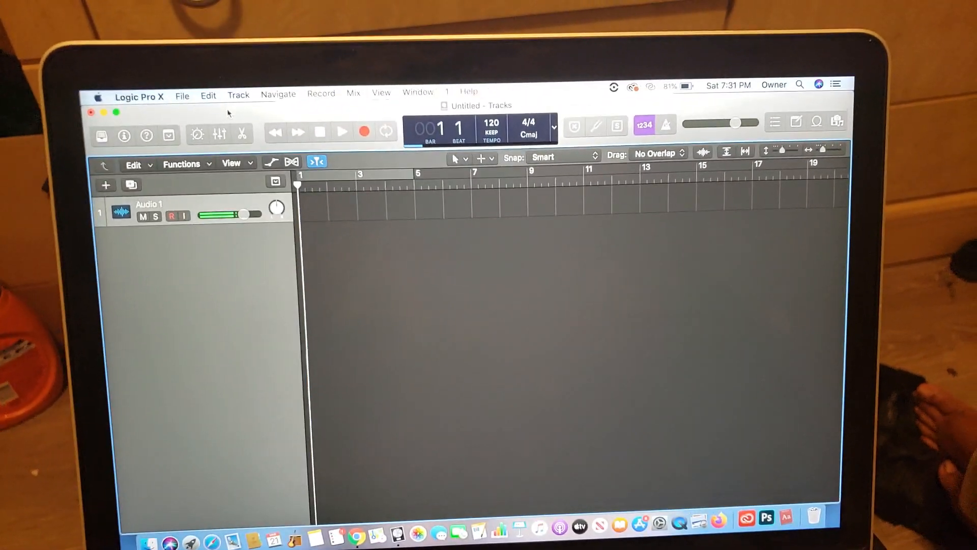
# Reveal the Import > Audio File option from the File menu
pyautogui.click(208, 95)
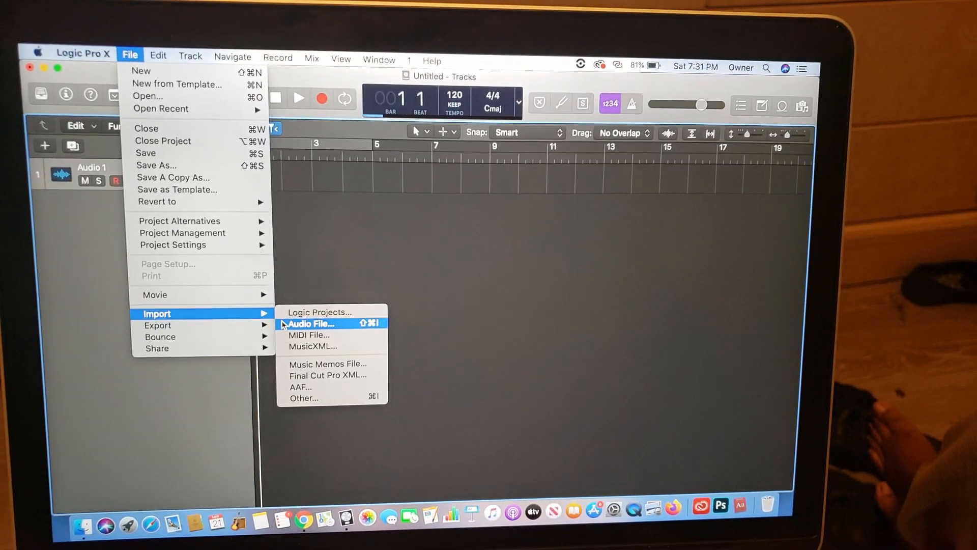
# Import the Good Drank MP3 beat from Downloads onto the audio track
pyautogui.click(310, 323)
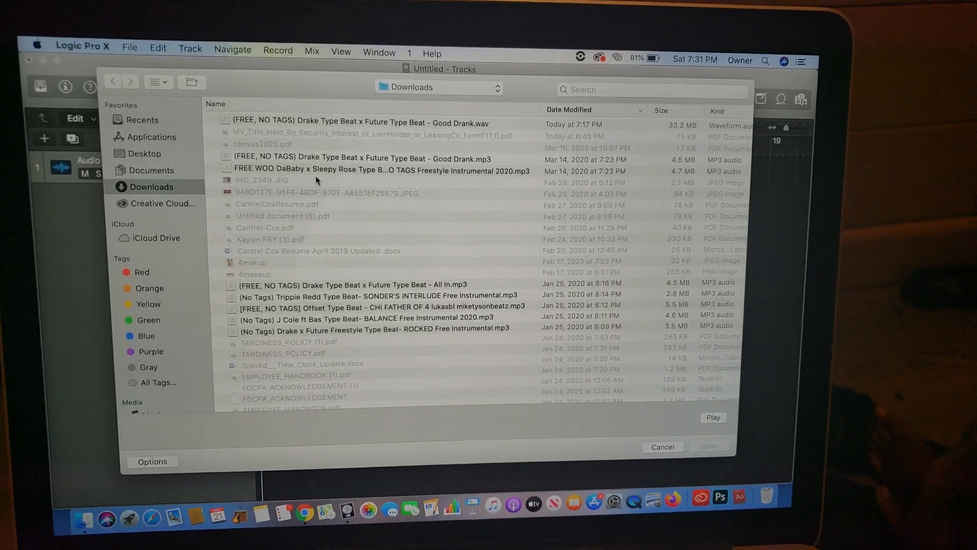
pyautogui.click(352, 159)
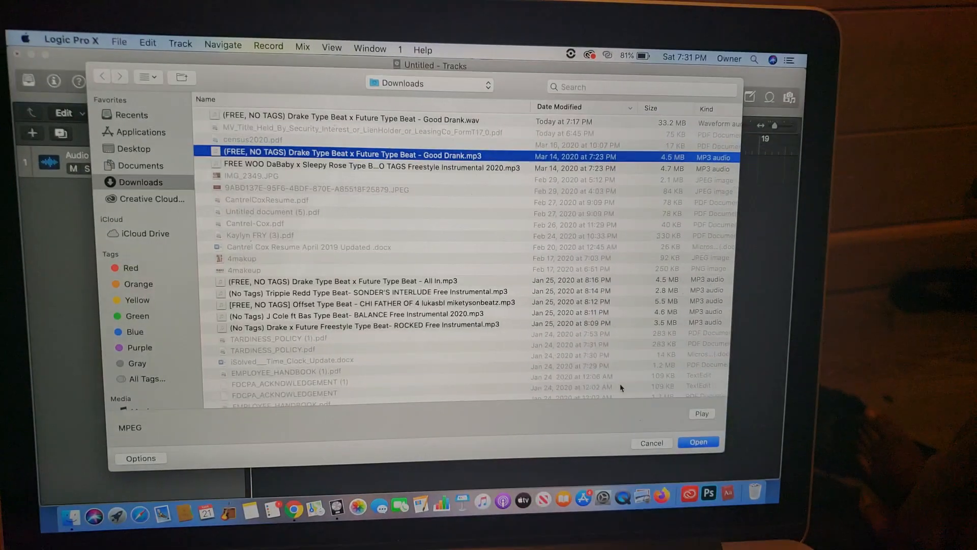
pyautogui.click(698, 441)
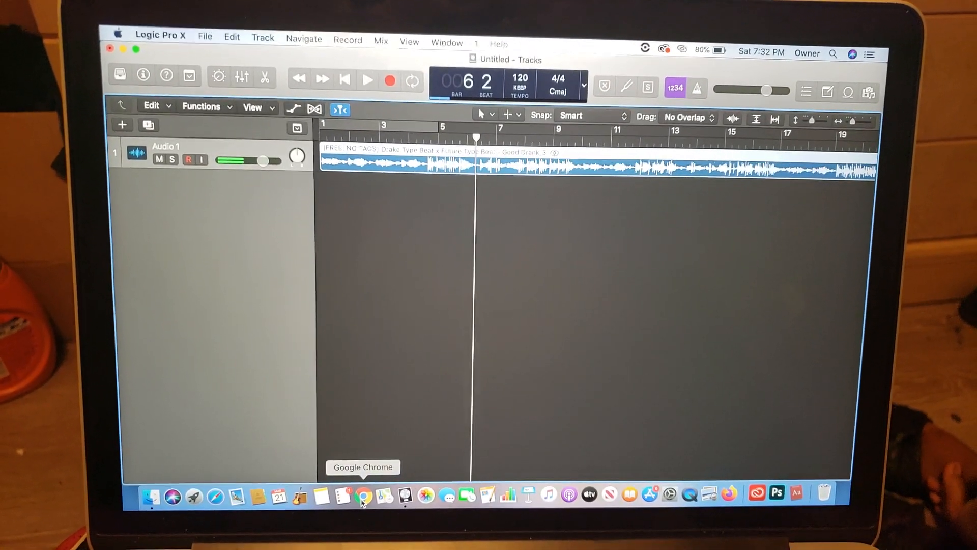
# Upload the 4.30 MB MP3 beat to online-convert.com's audio-to-WAV converter in Chrome
pyautogui.click(365, 496)
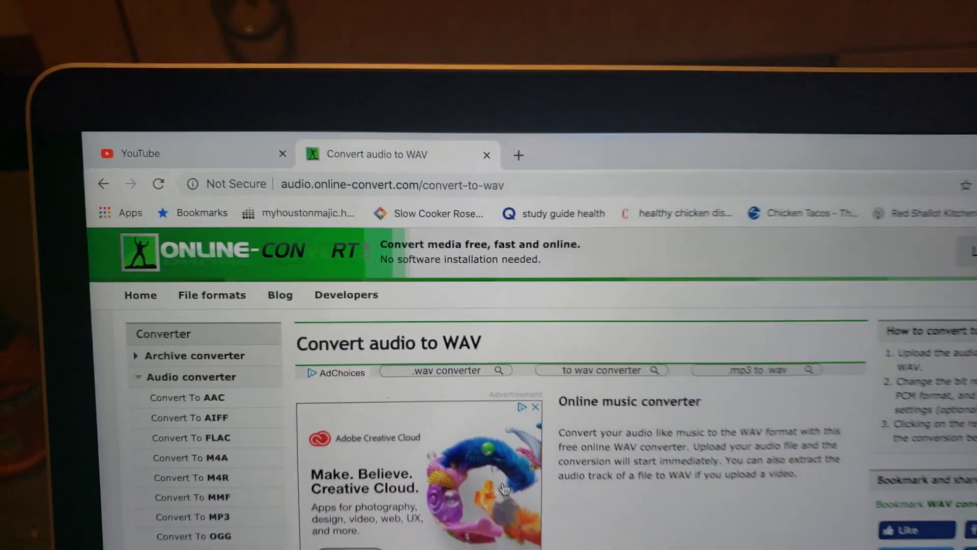
pyautogui.scroll(-3)
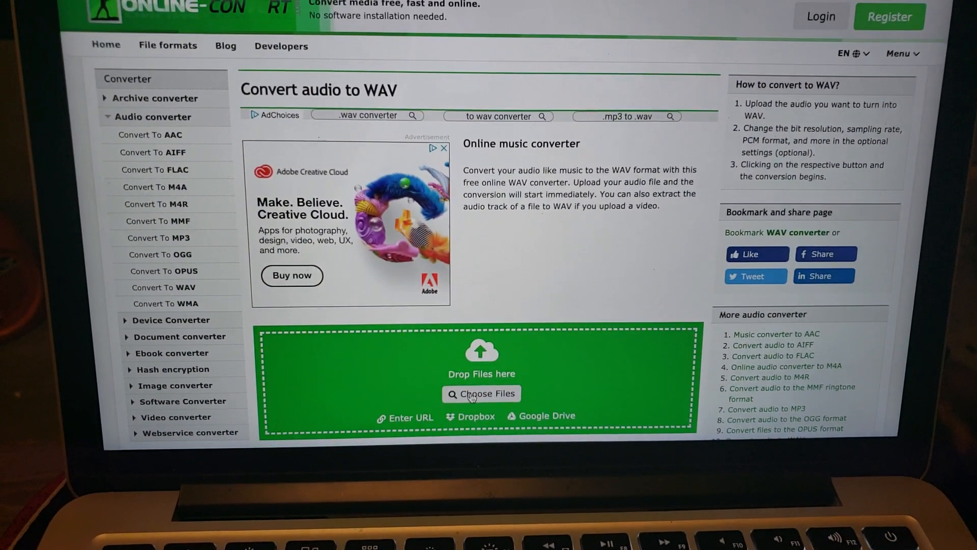
pyautogui.click(480, 393)
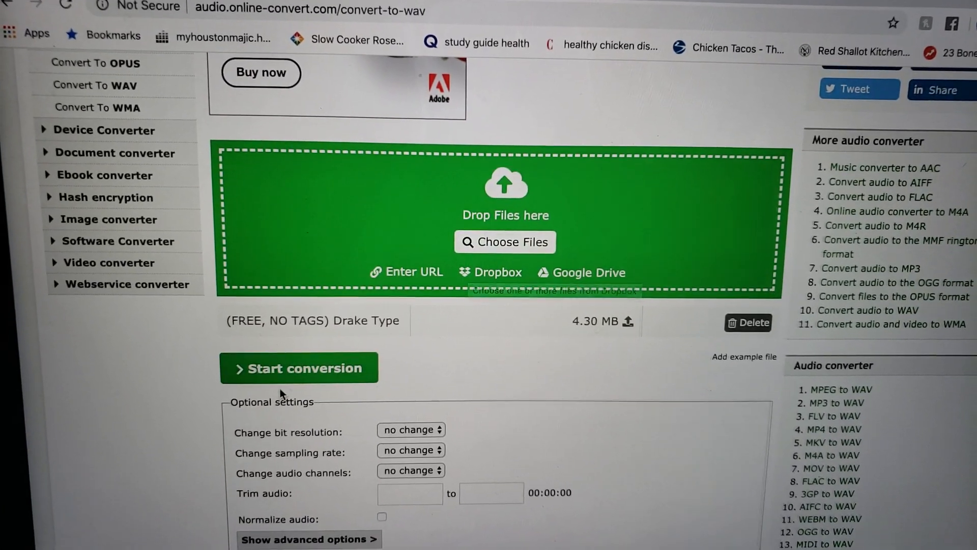
# Start the WAV conversion of the uploaded beat
pyautogui.click(298, 368)
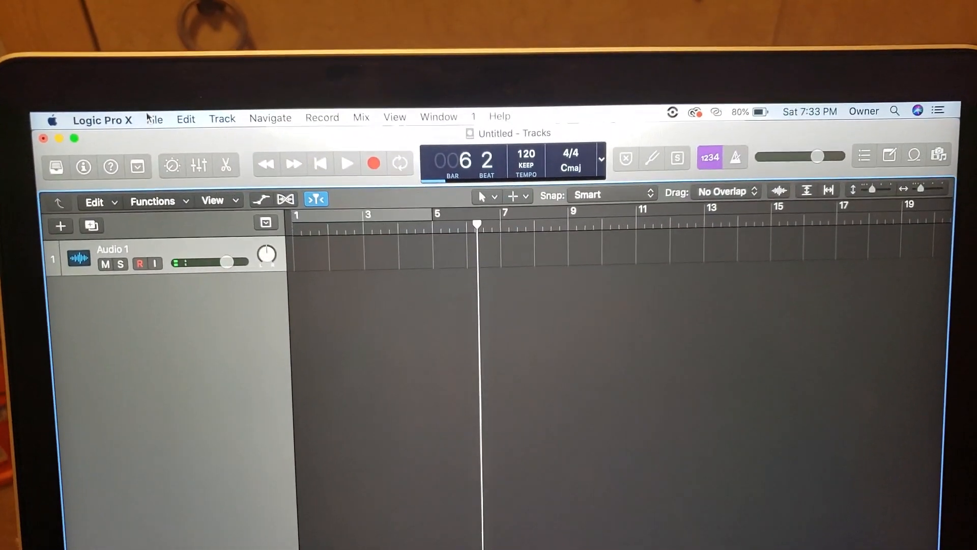
# Import the converted Good Drank WAV from Downloads onto the Audio 1 track
pyautogui.click(154, 118)
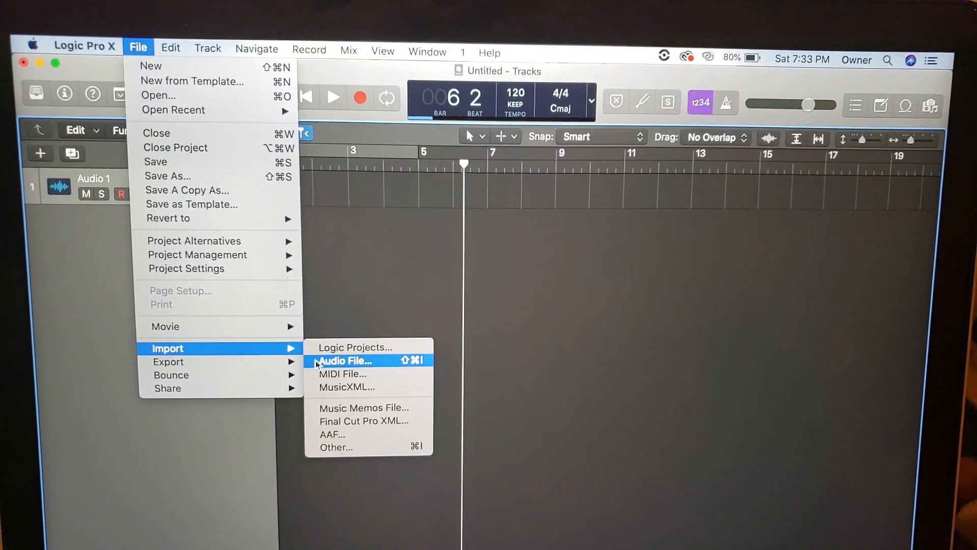
pyautogui.click(345, 360)
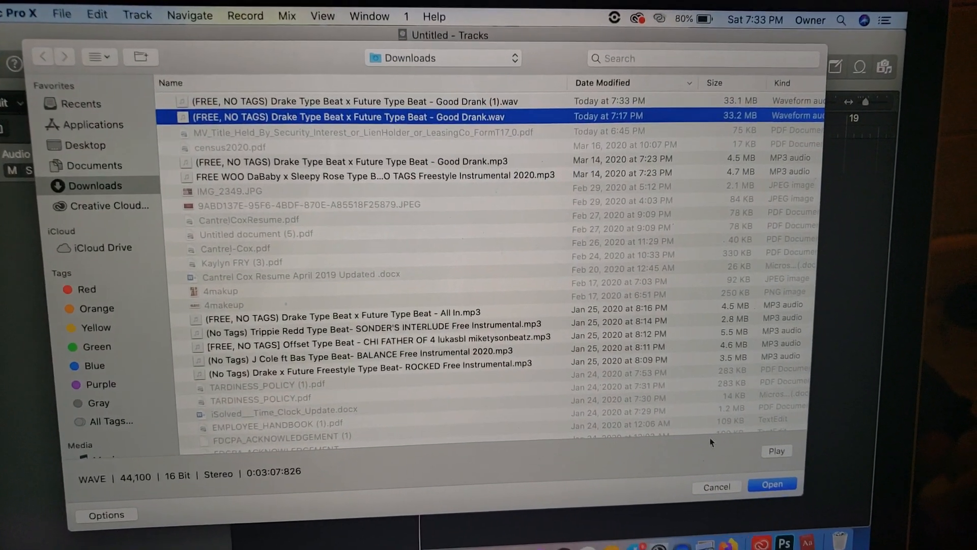
pyautogui.click(771, 484)
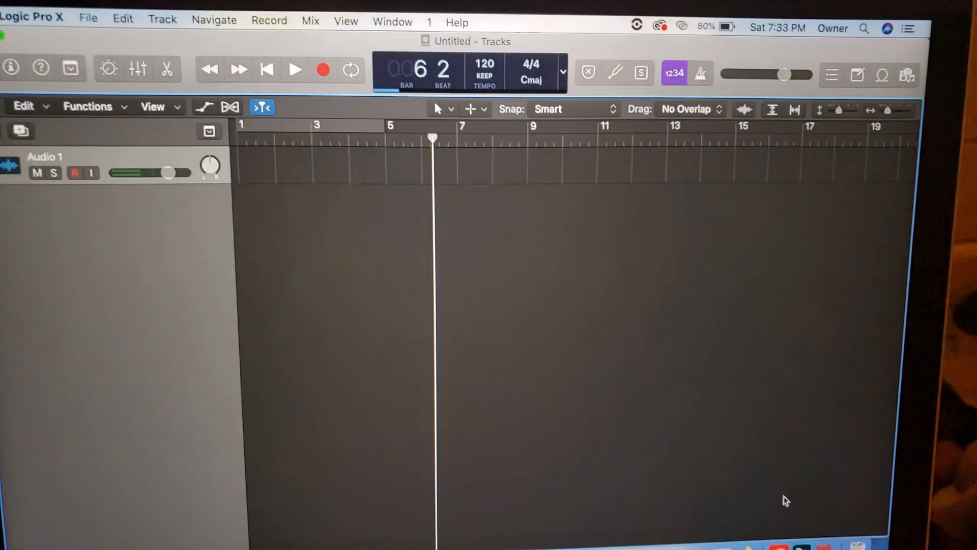